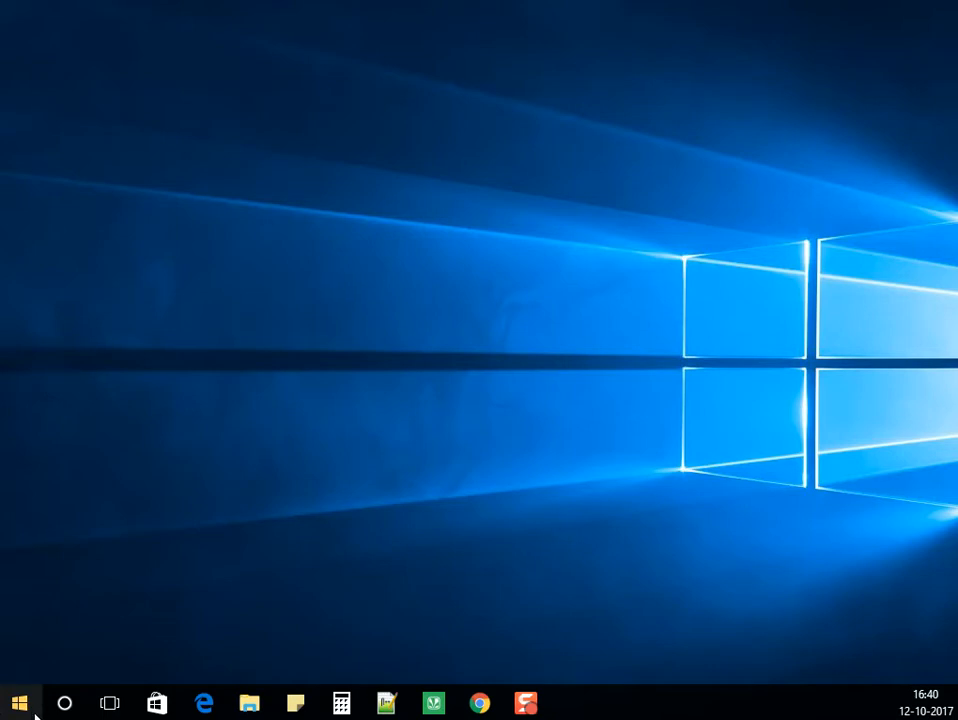
Step: Check the basic system information, then download the 64-bit d3dx11_43.dll from dll-files.com
right_click(18, 703)
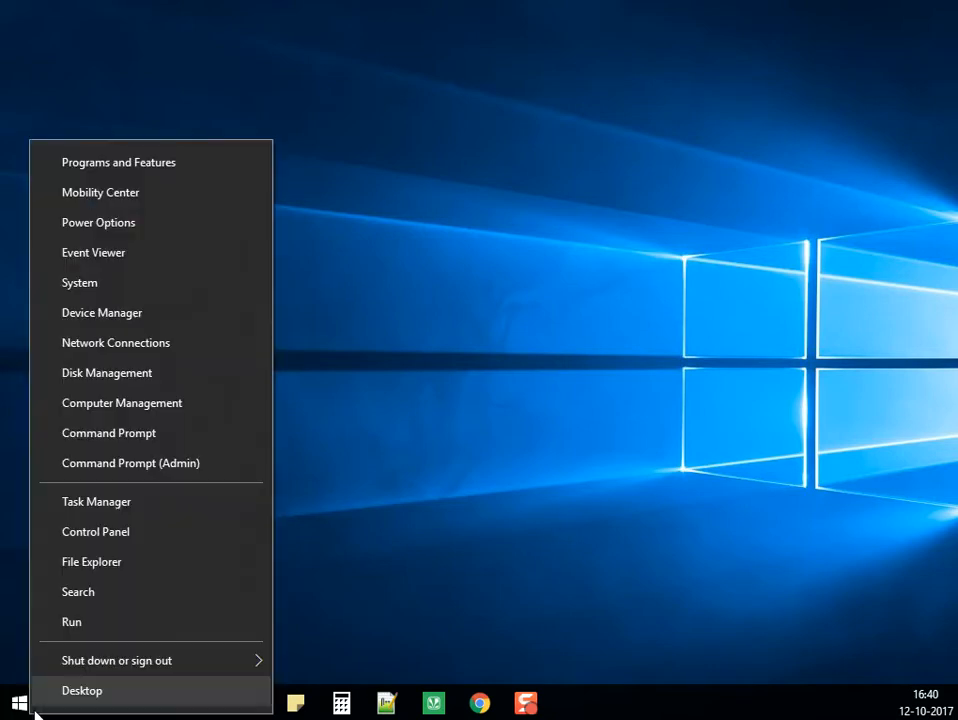
mouse_move(79, 282)
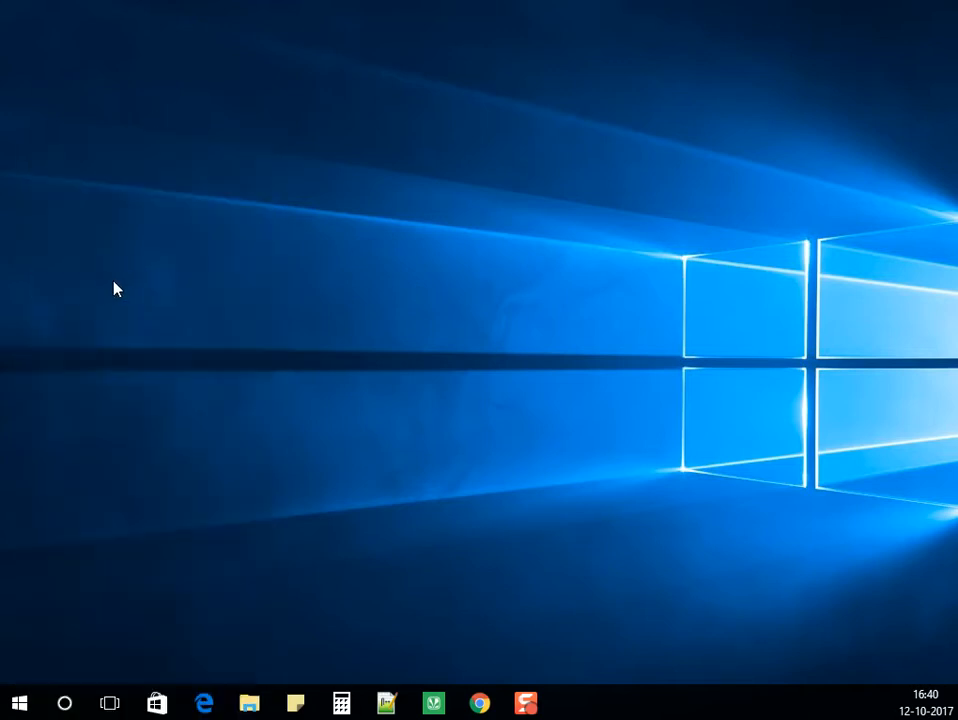
left_click(571, 703)
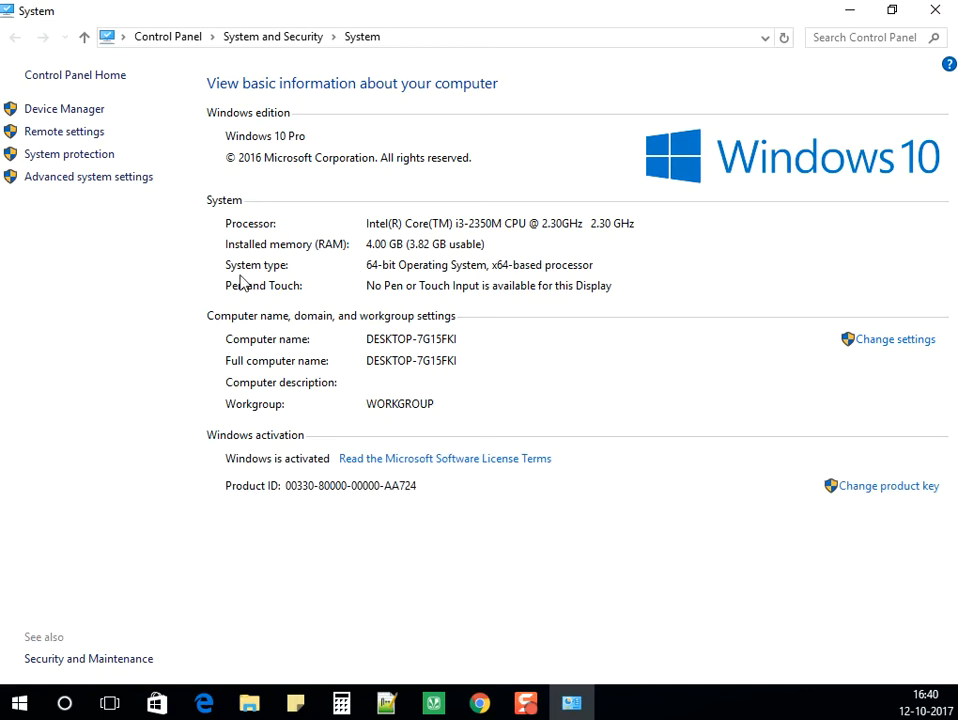
mouse_move(418, 280)
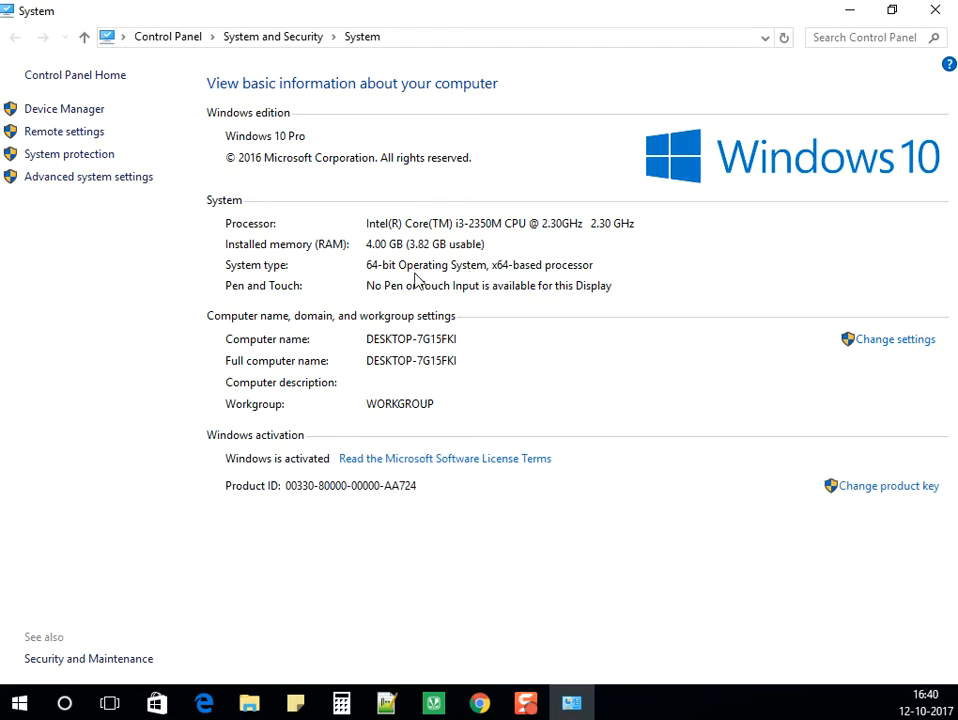
mouse_move(936, 10)
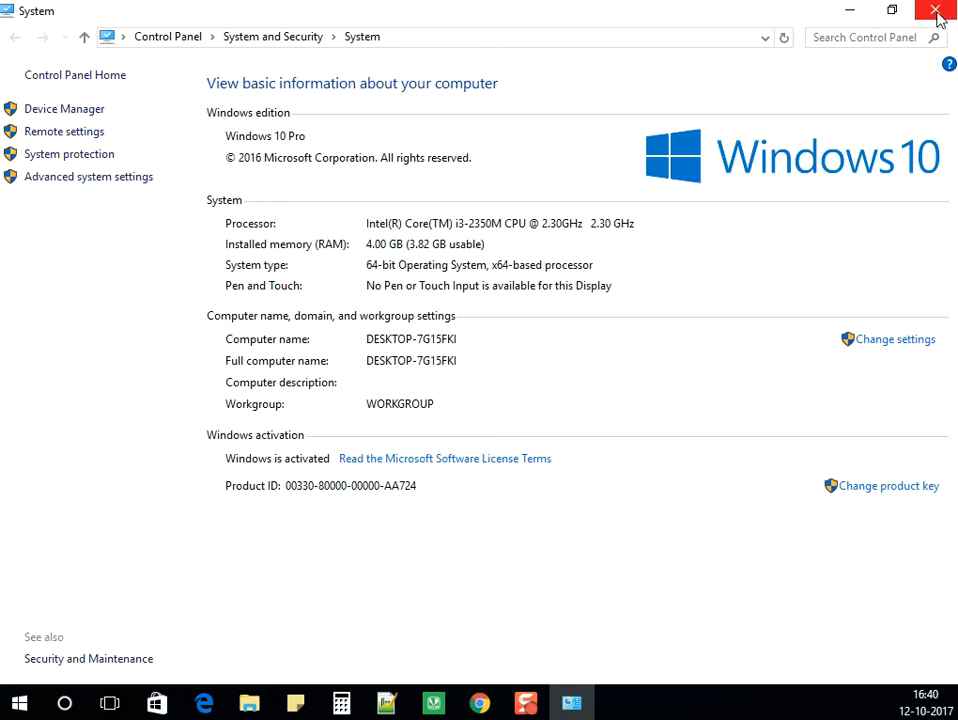
left_click(937, 11)
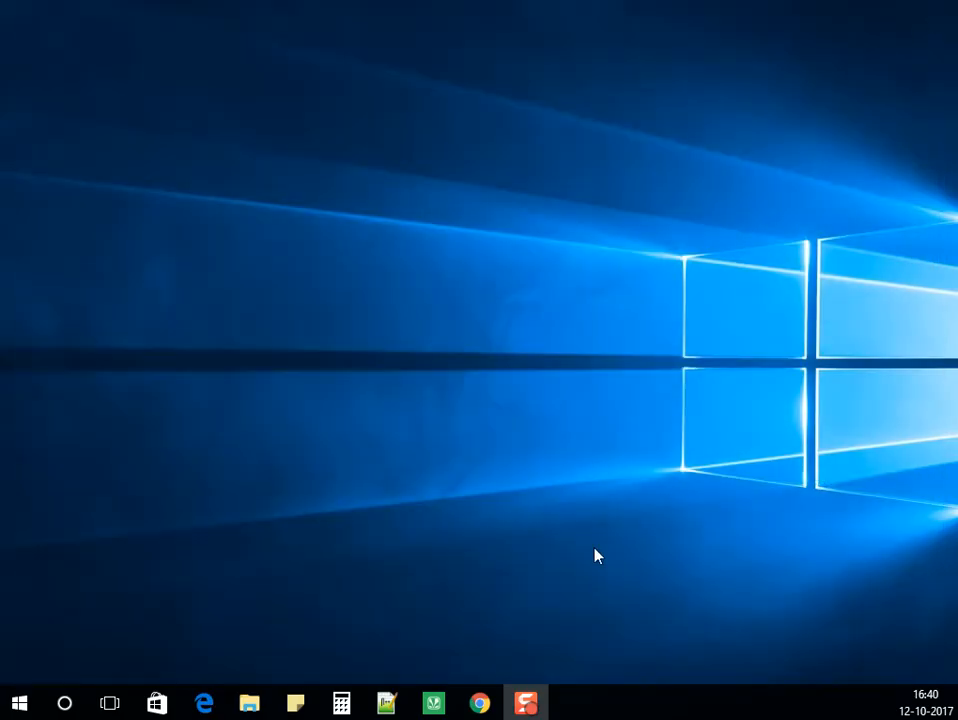
mouse_move(500, 627)
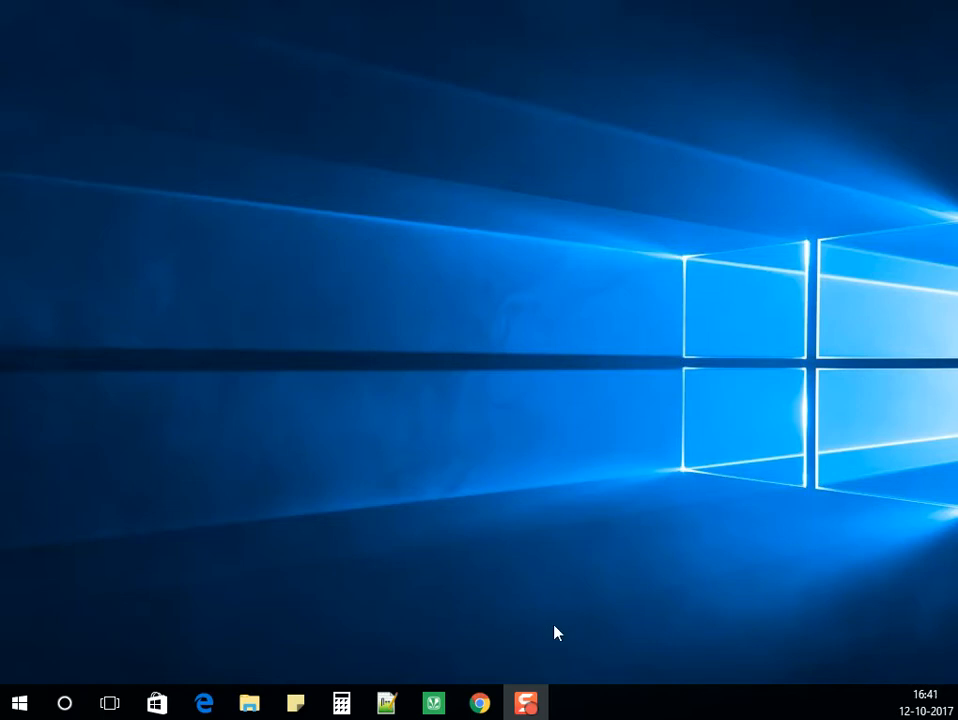
mouse_move(530, 625)
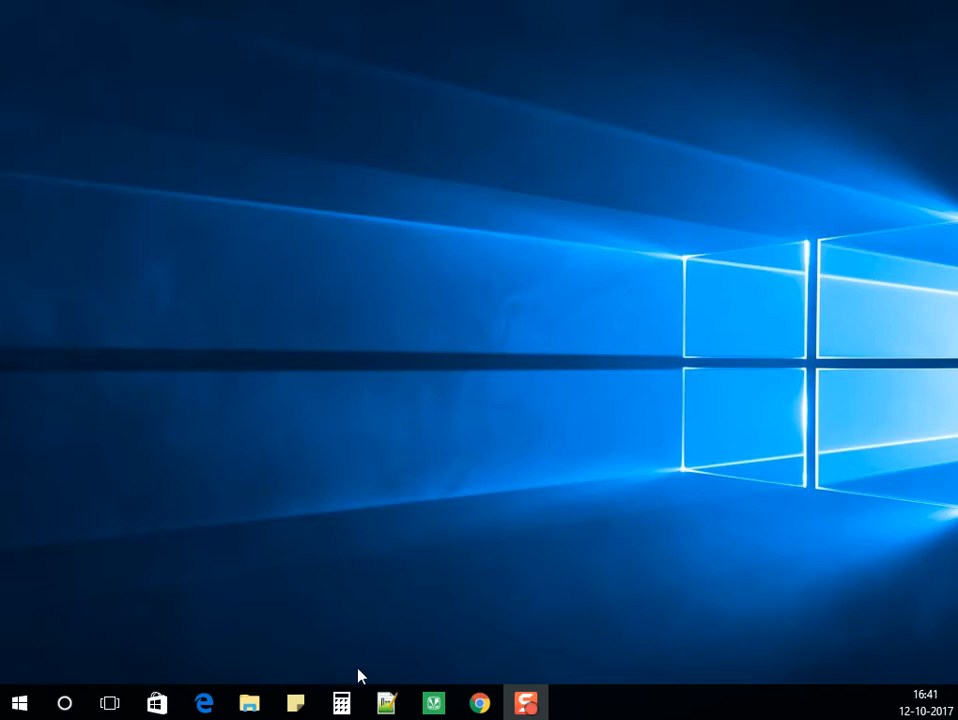
mouse_move(479, 703)
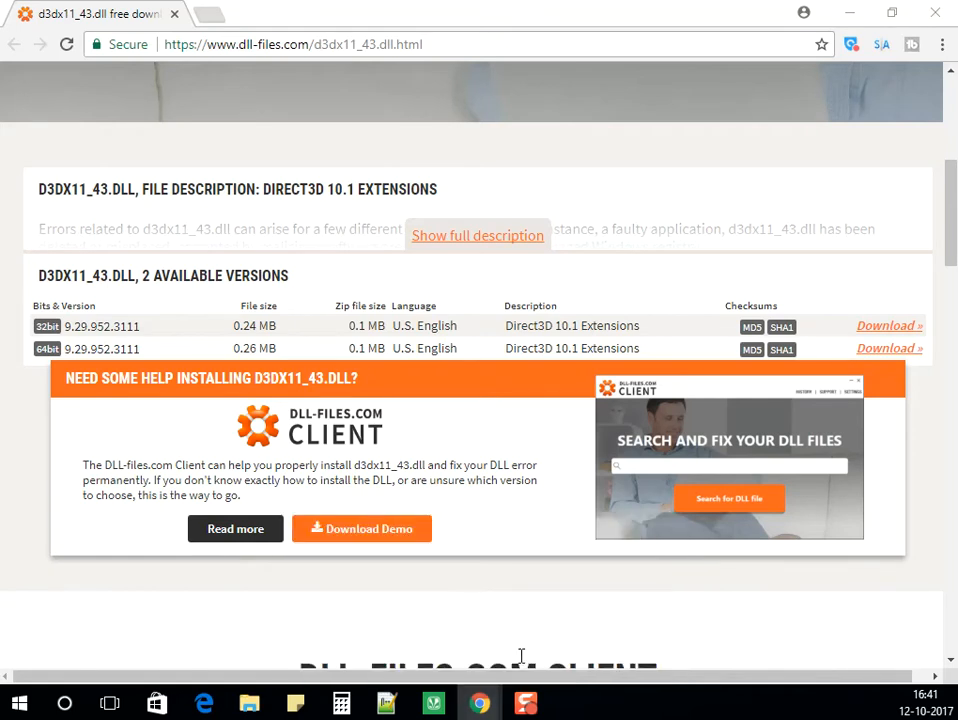
mouse_move(267, 37)
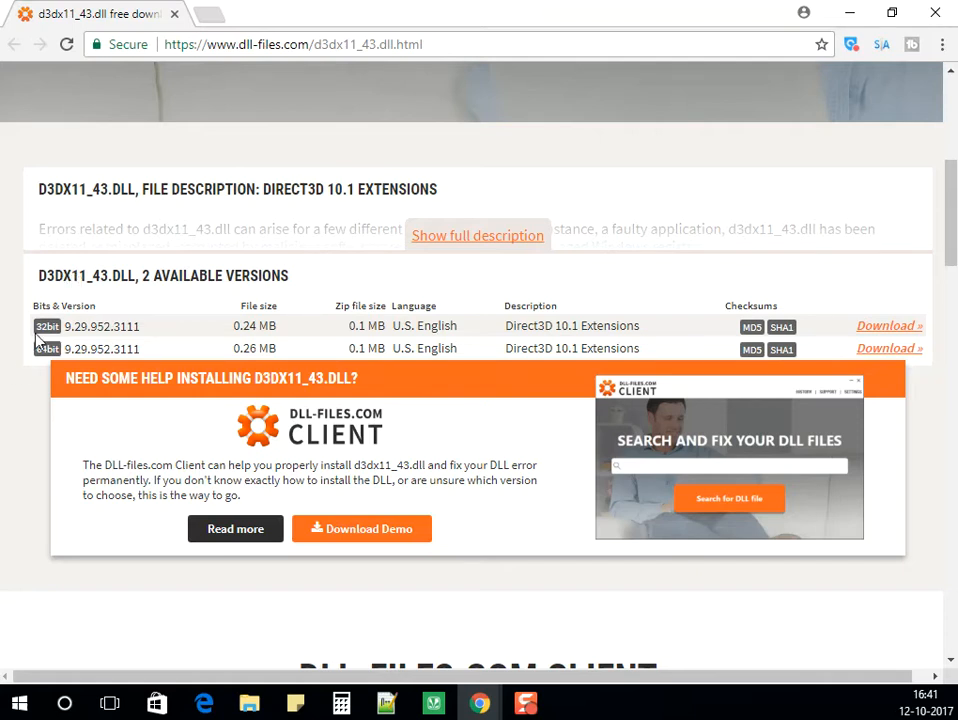
mouse_move(48, 367)
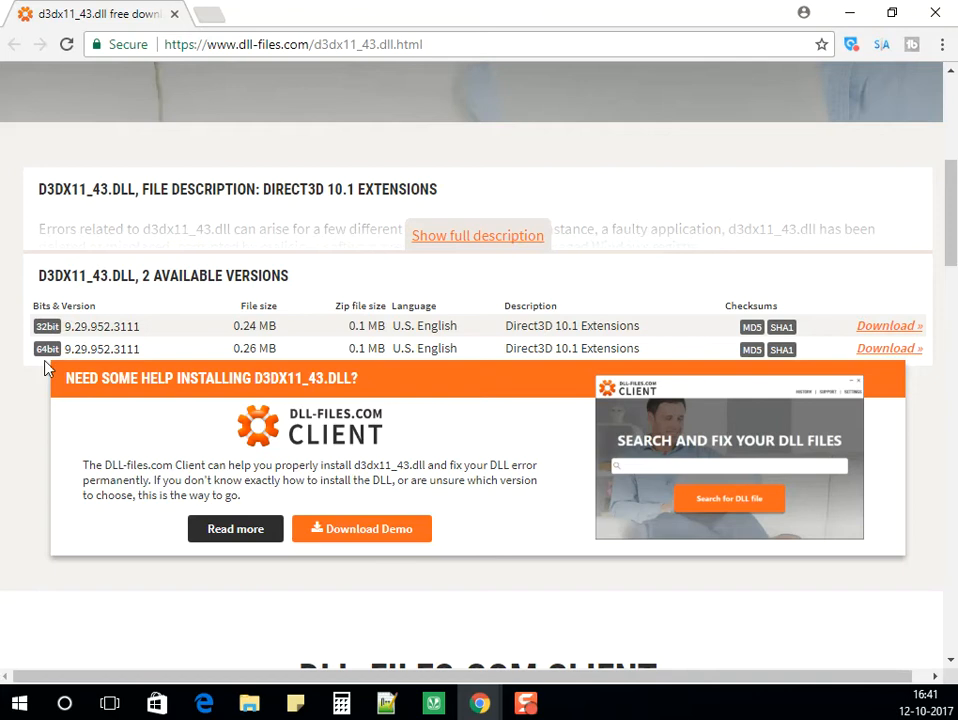
mouse_move(888, 348)
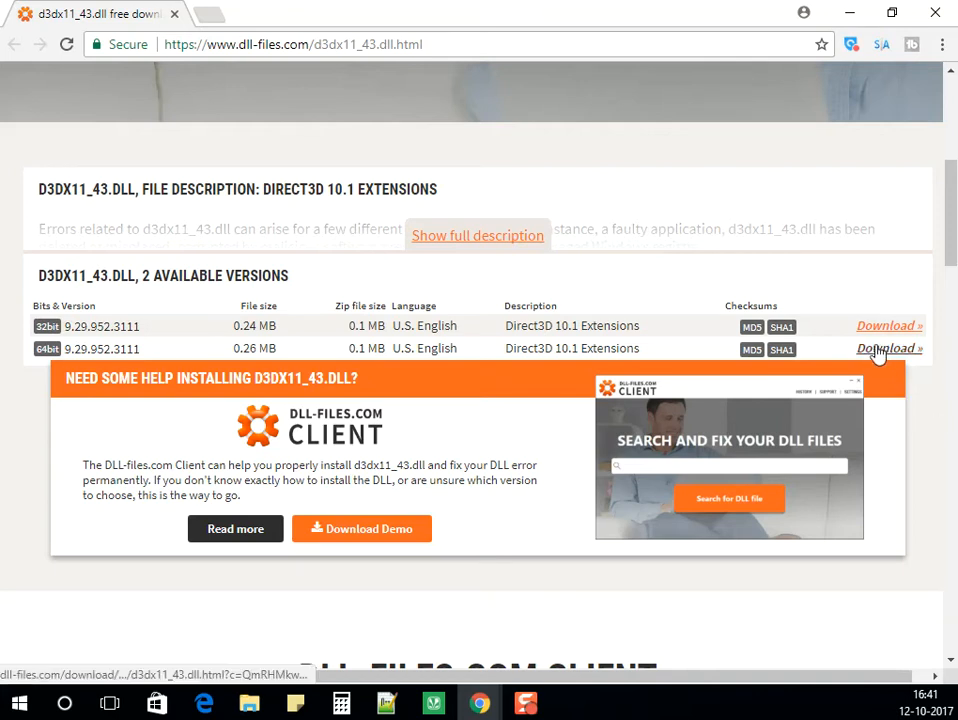
left_click(888, 348)
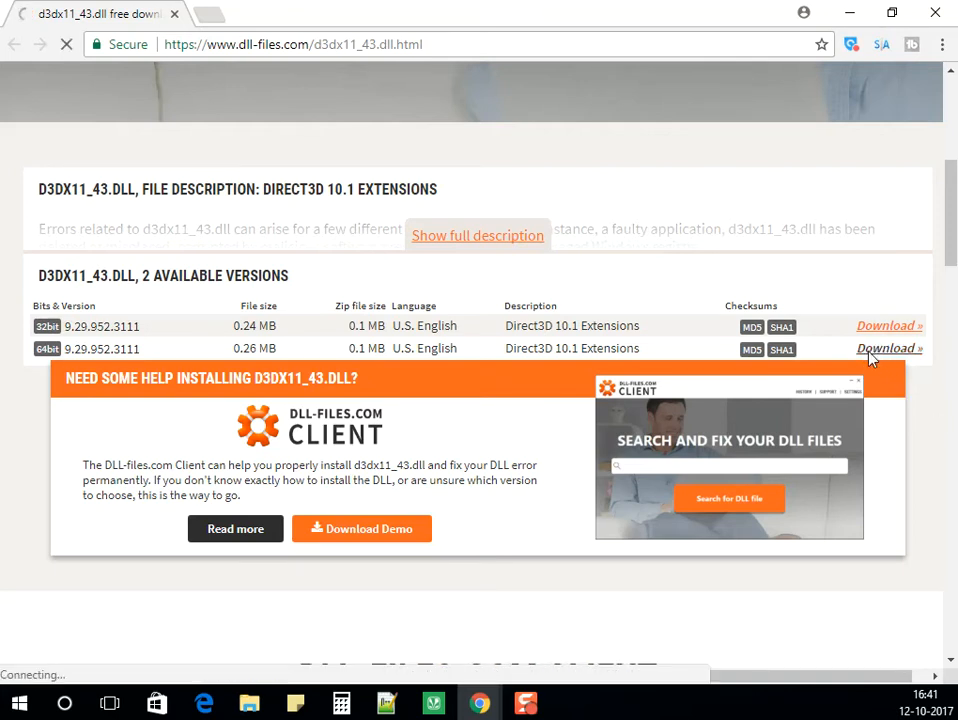
left_click(888, 348)
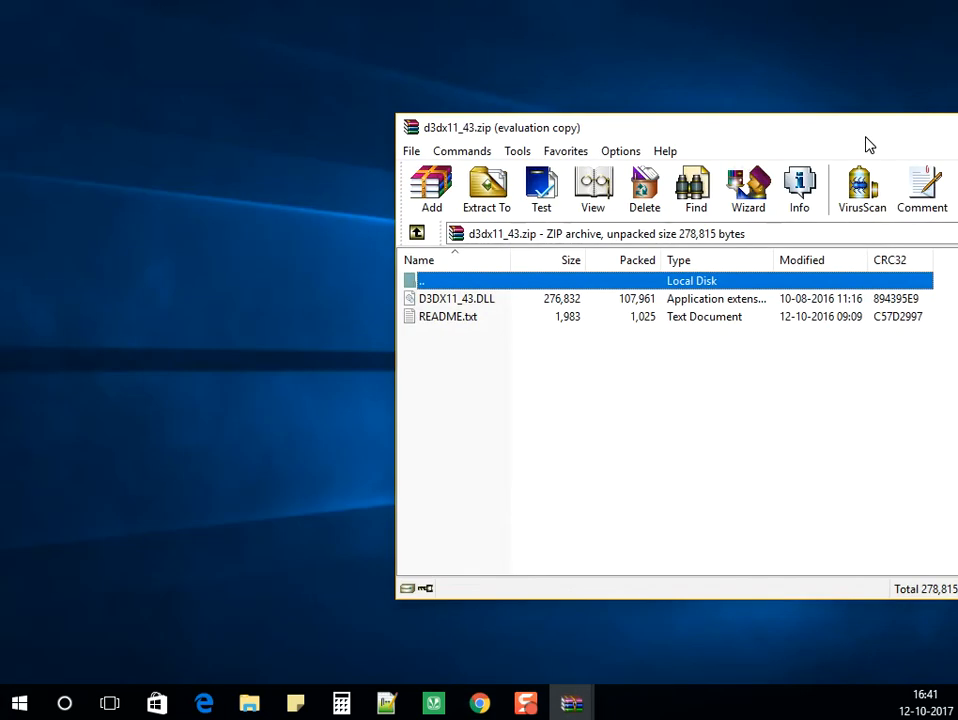
Step: Select D3DX11_43.DLL inside the d3dx11_43.zip archive in WinRAR
left_click(457, 298)
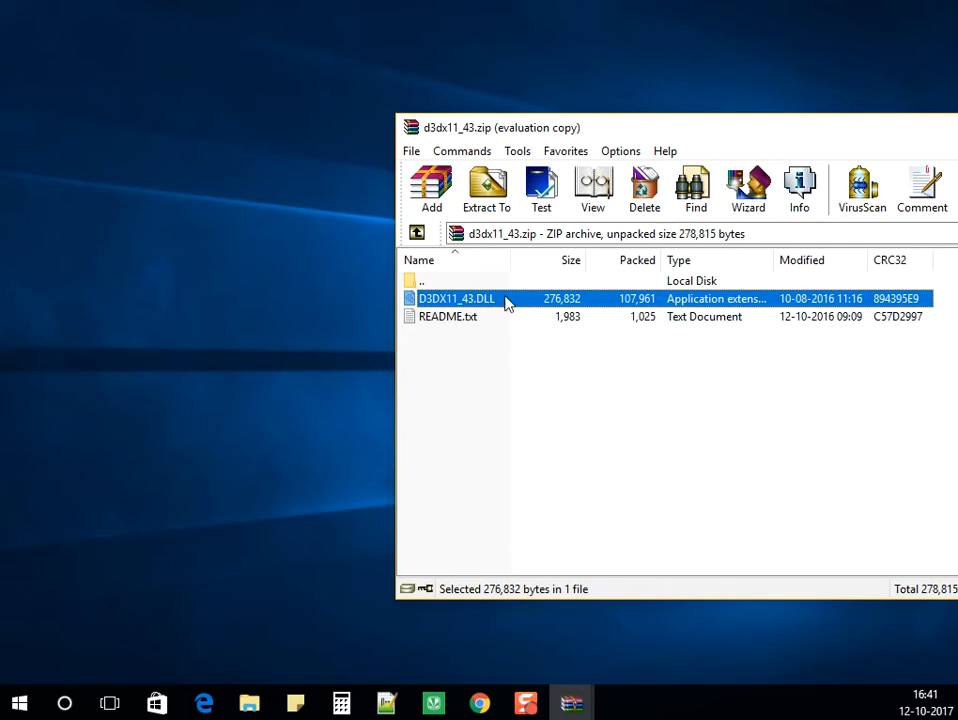
mouse_move(192, 342)
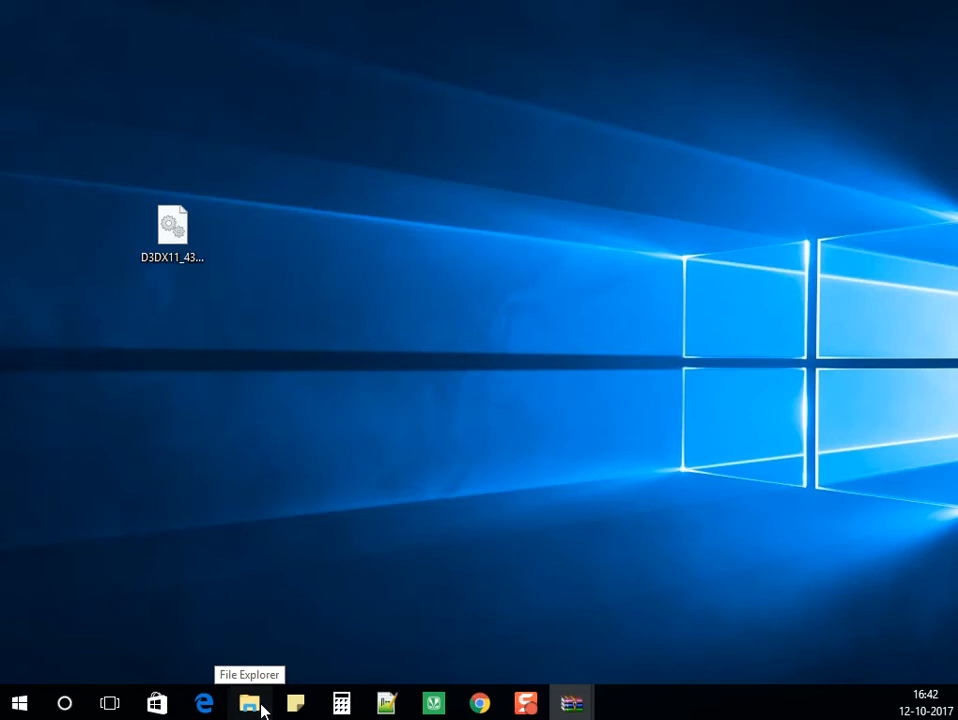
Step: Browse to Local Disk (C:), open the Windows folder and scroll down its listing
left_click(249, 703)
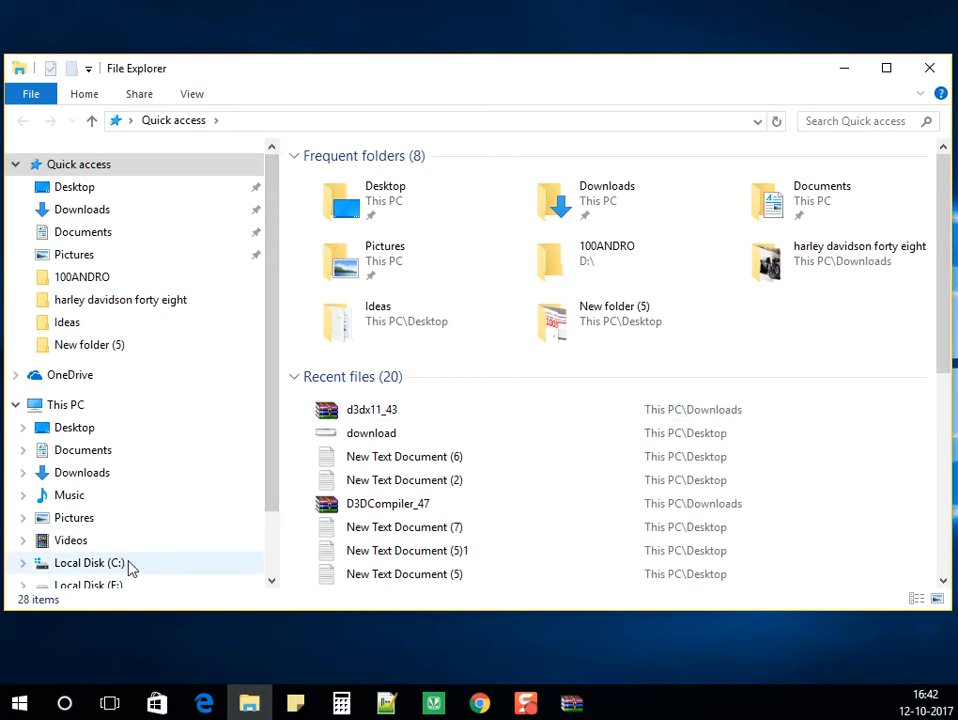
left_click(89, 562)
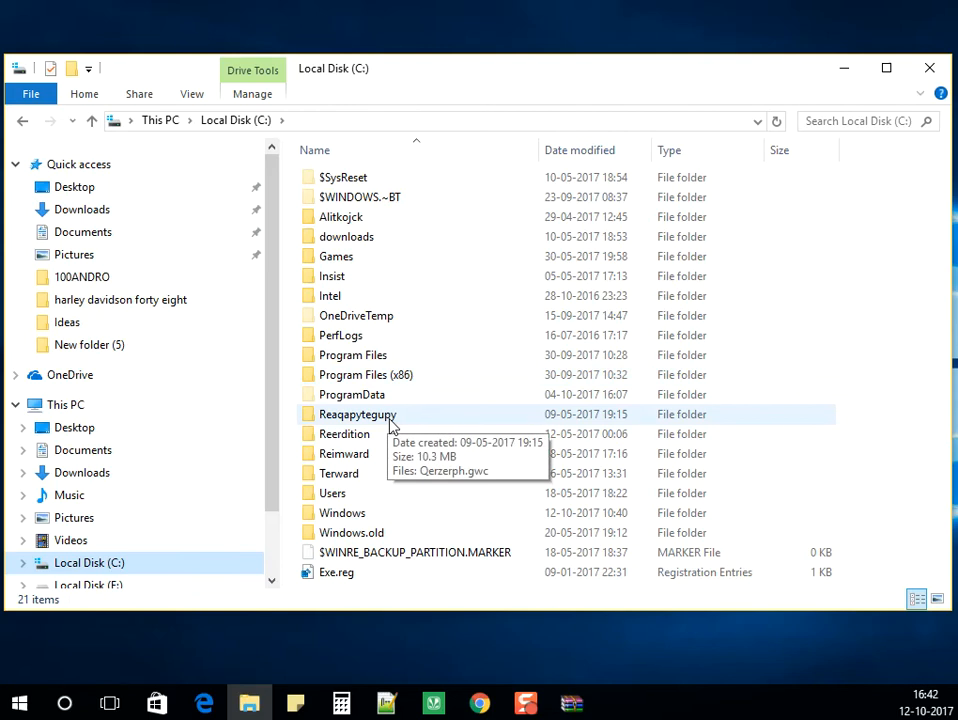
mouse_move(358, 502)
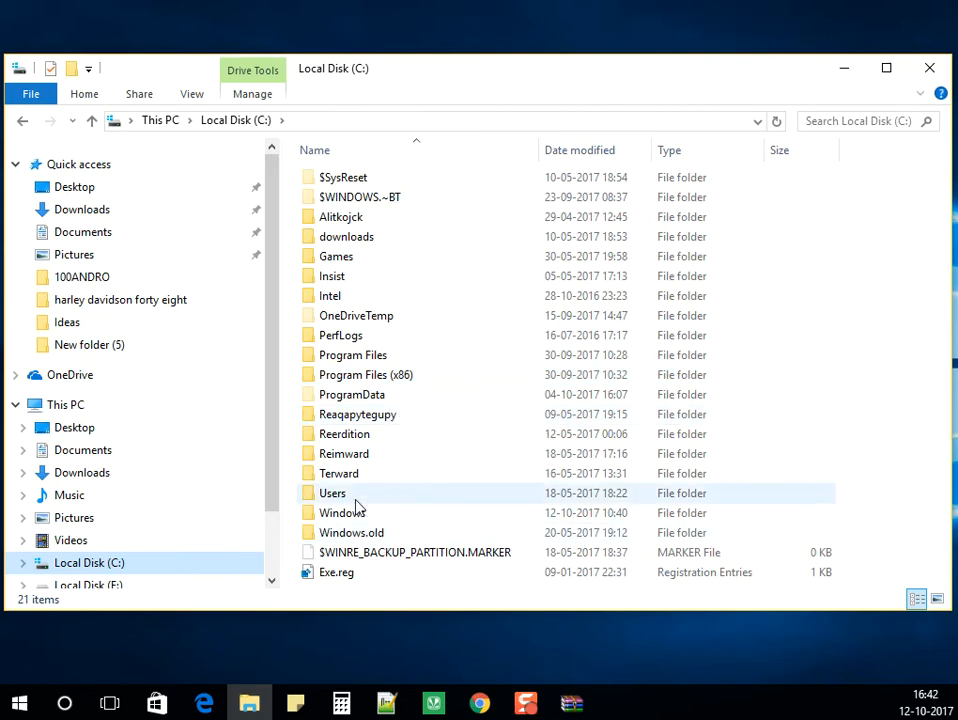
double_click(340, 512)
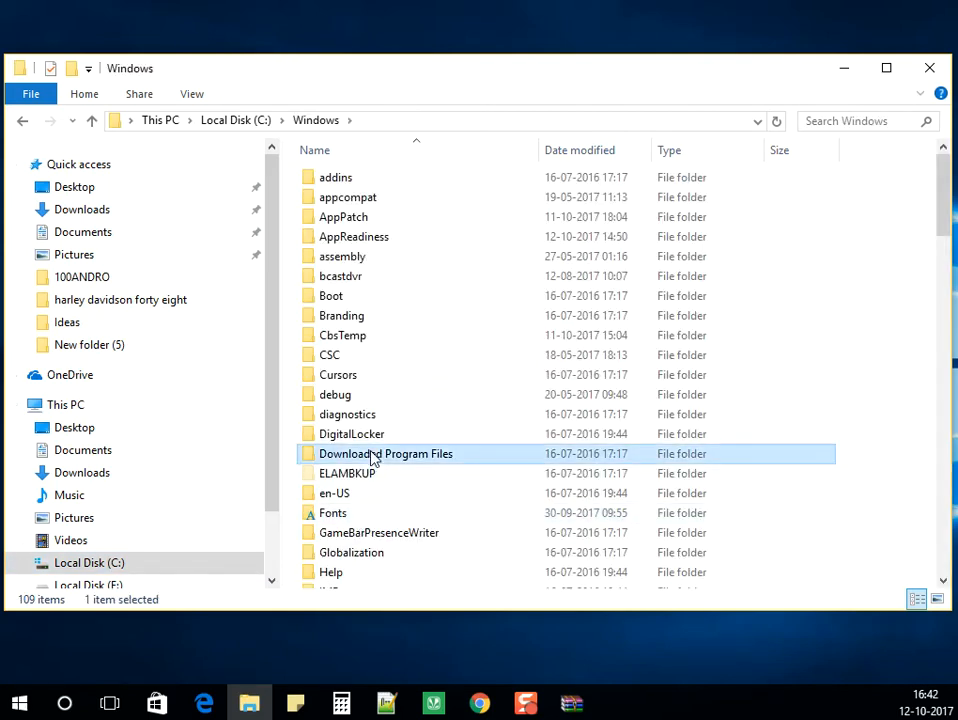
scroll("down", 3)
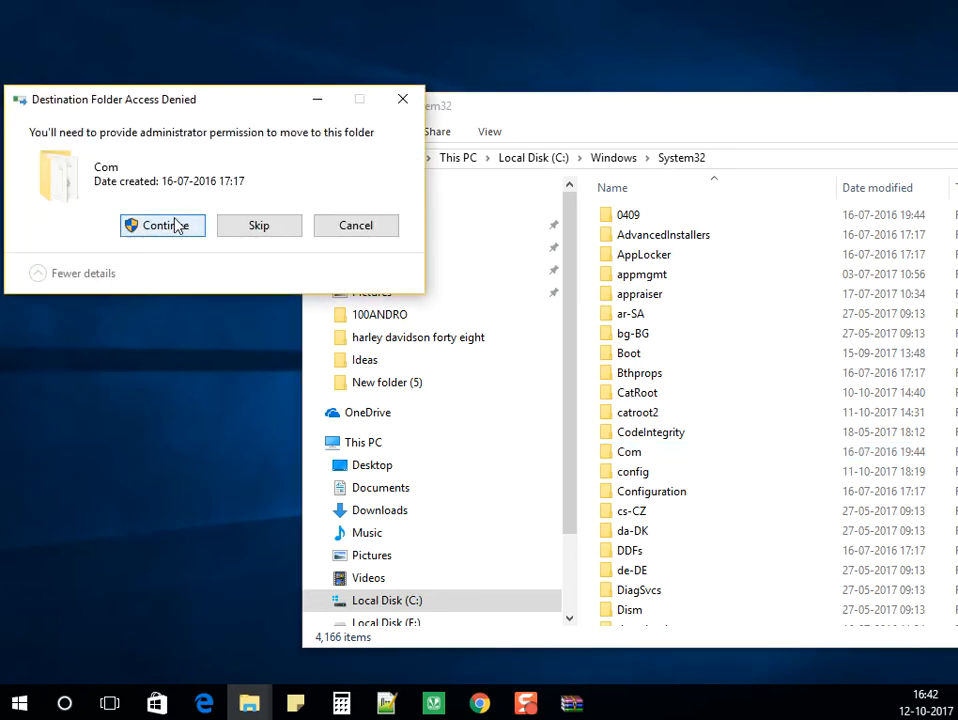
Step: Approve the Access Denied prompt for System32, then go back to C:\Windows via the address bar
left_click(162, 225)
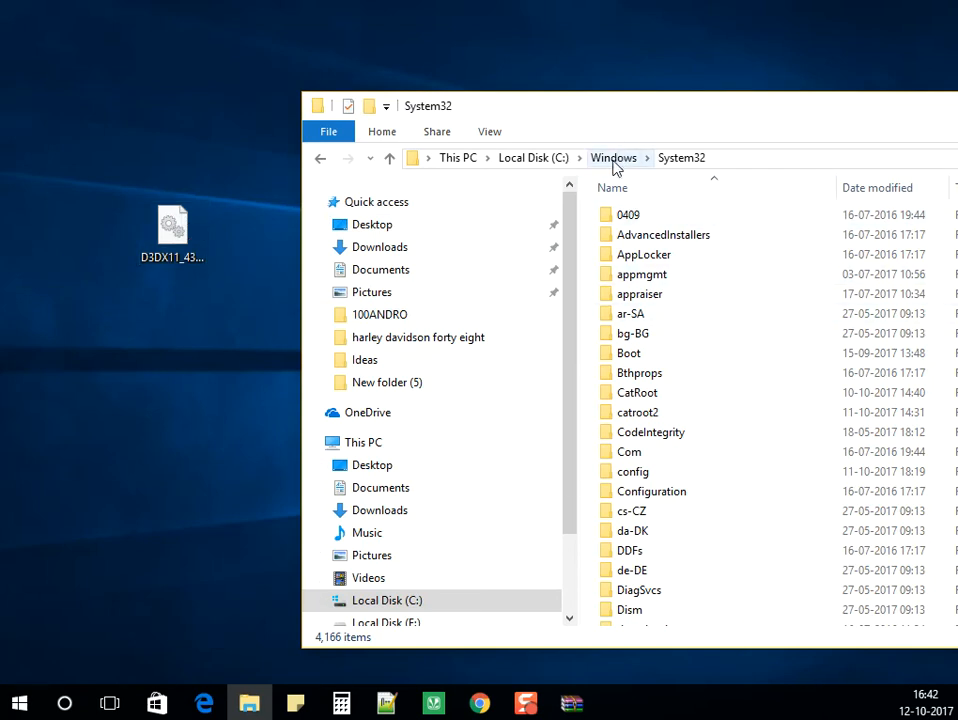
left_click(613, 157)
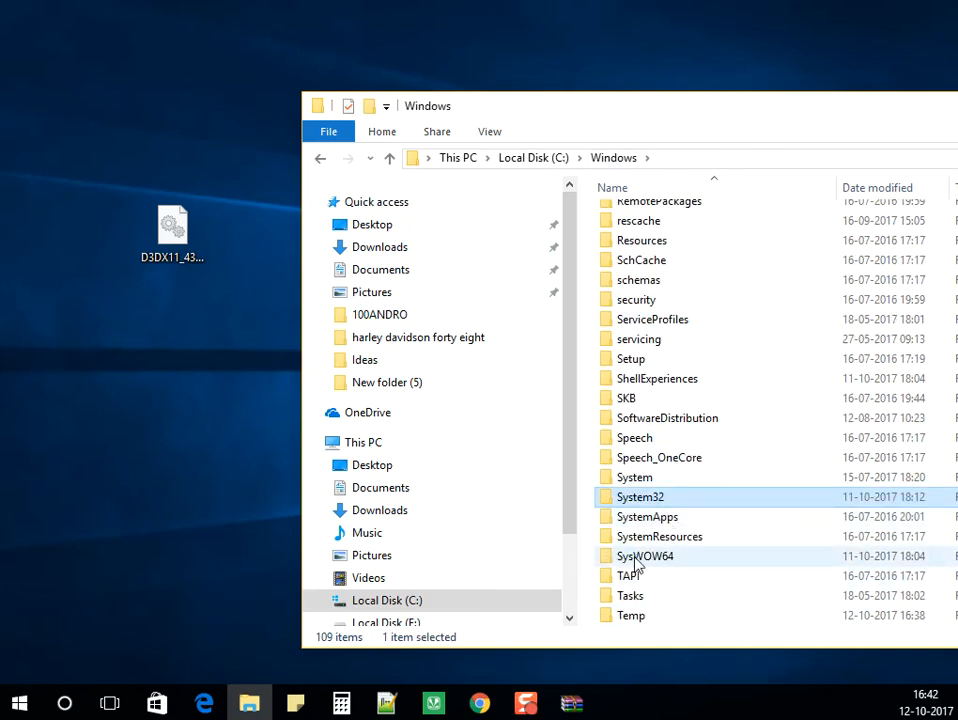
Step: Open SysWOW64 and move the desktop D3DX11_43.DLL into it
double_click(645, 556)
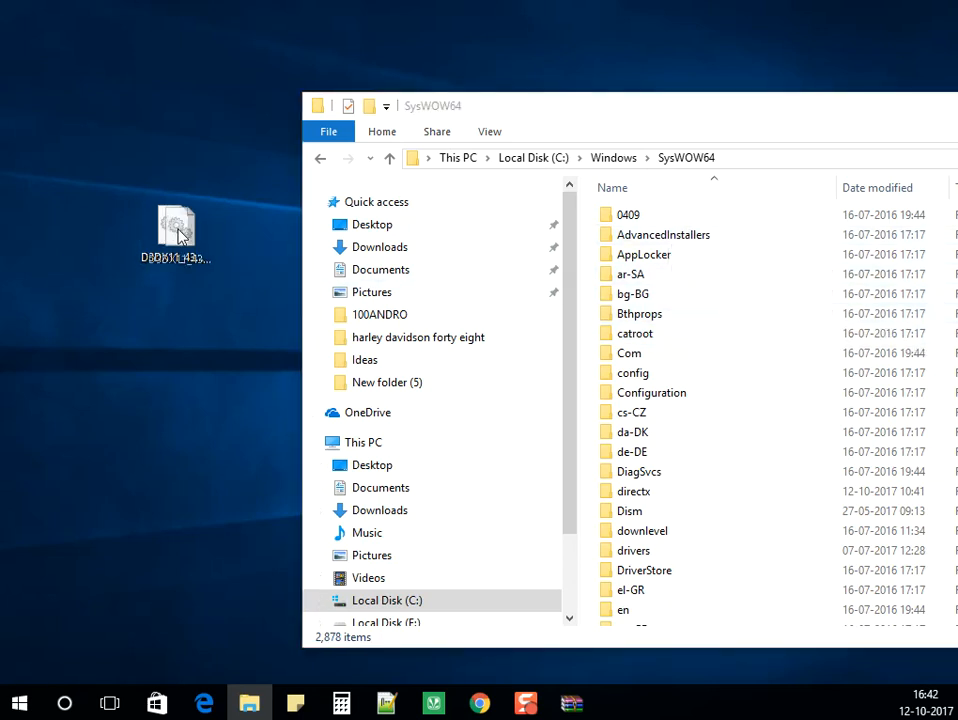
left_click(172, 230)
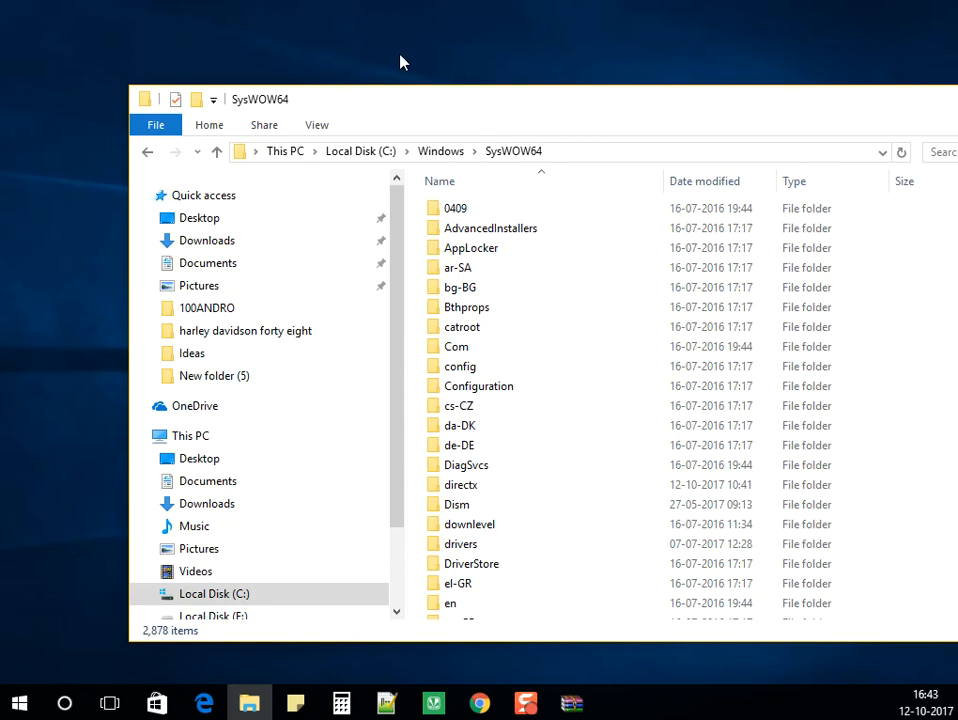
mouse_move(510, 112)
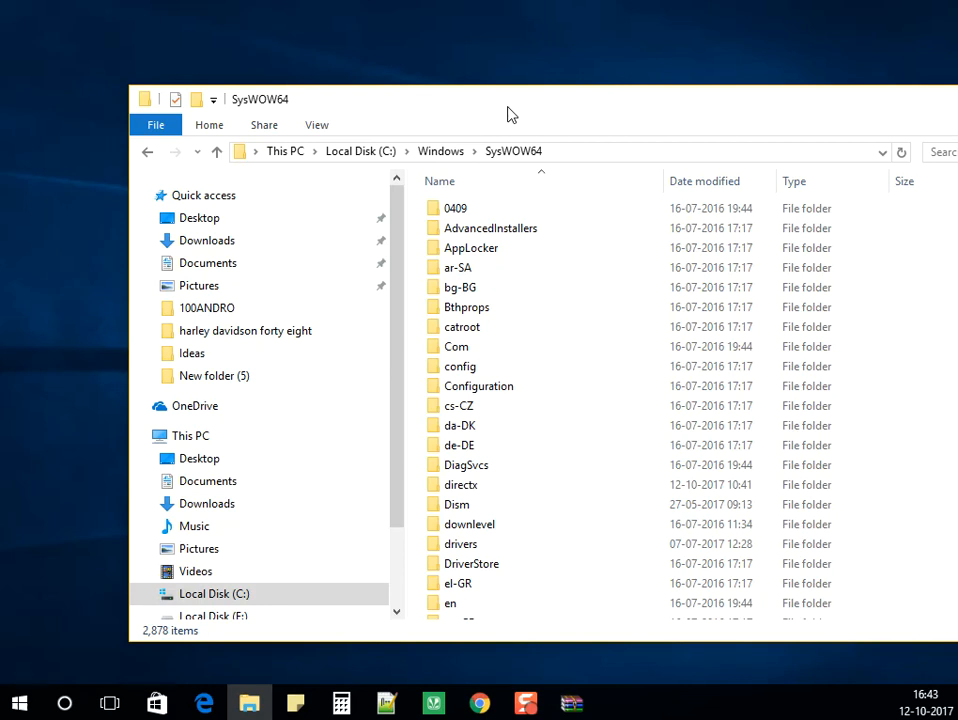
mouse_move(517, 92)
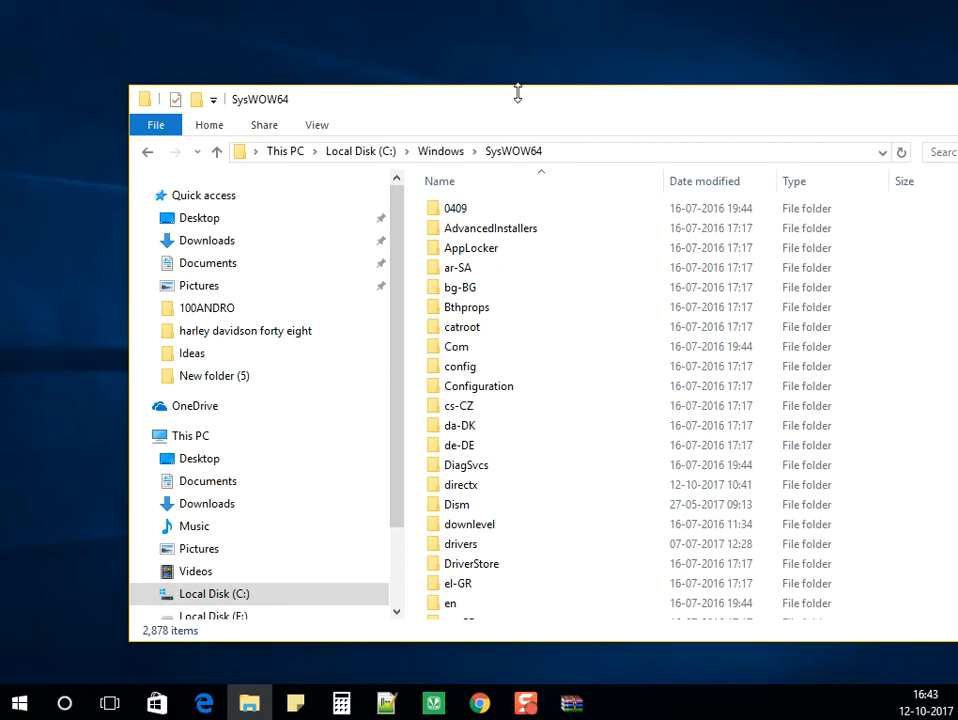